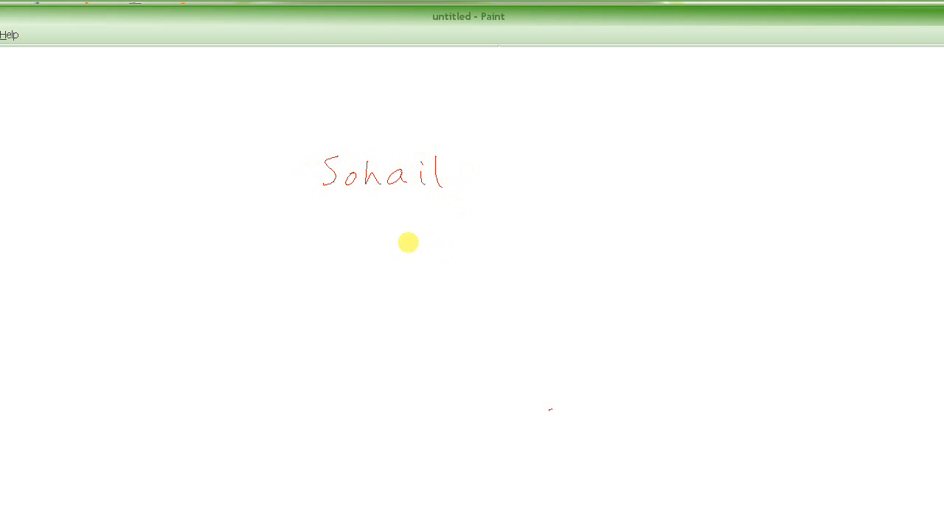
mouse_move(297, 155)
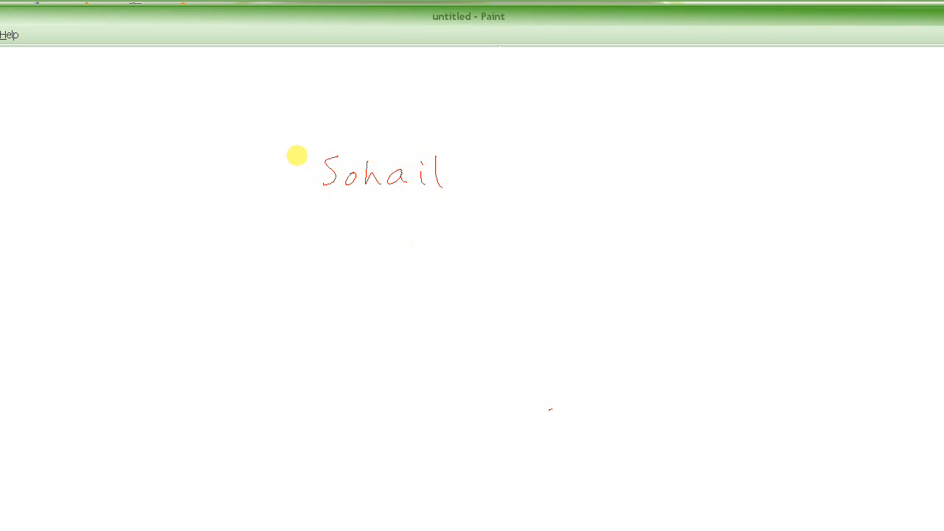
mouse_move(333, 213)
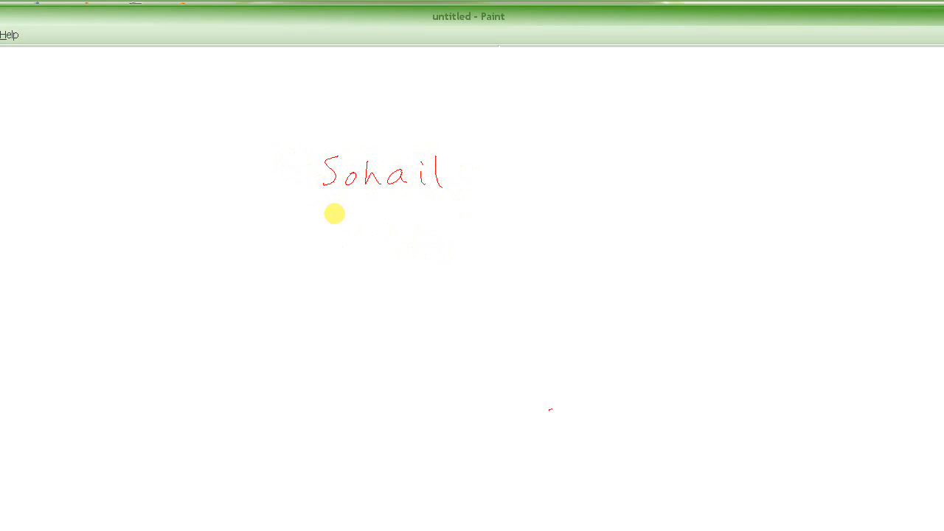
mouse_move(325, 215)
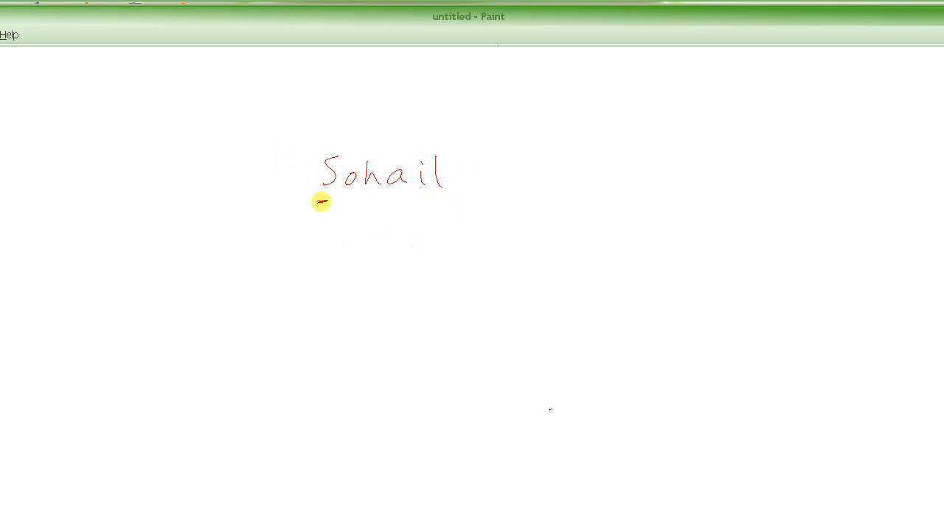
Step: Mark a short red dash under each letter of the handwritten word Sohail
drag(322, 201, 398, 194)
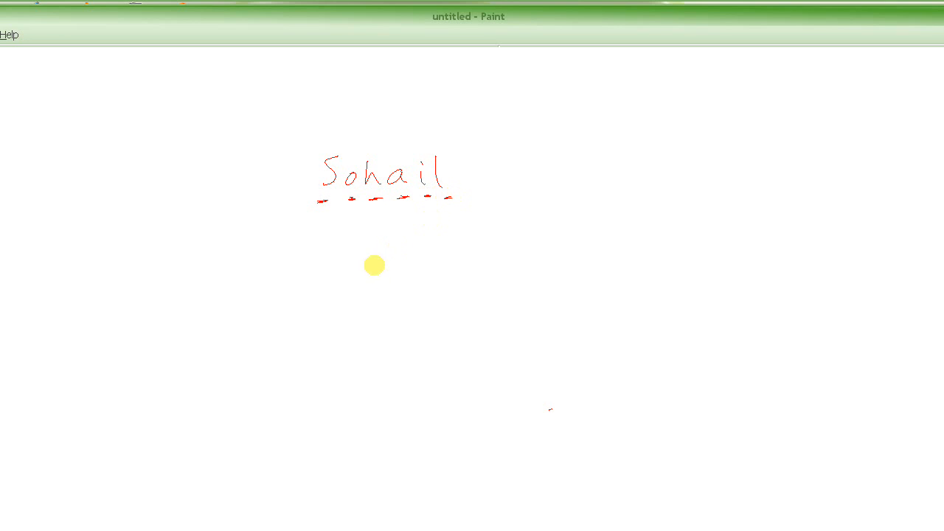
mouse_move(361, 304)
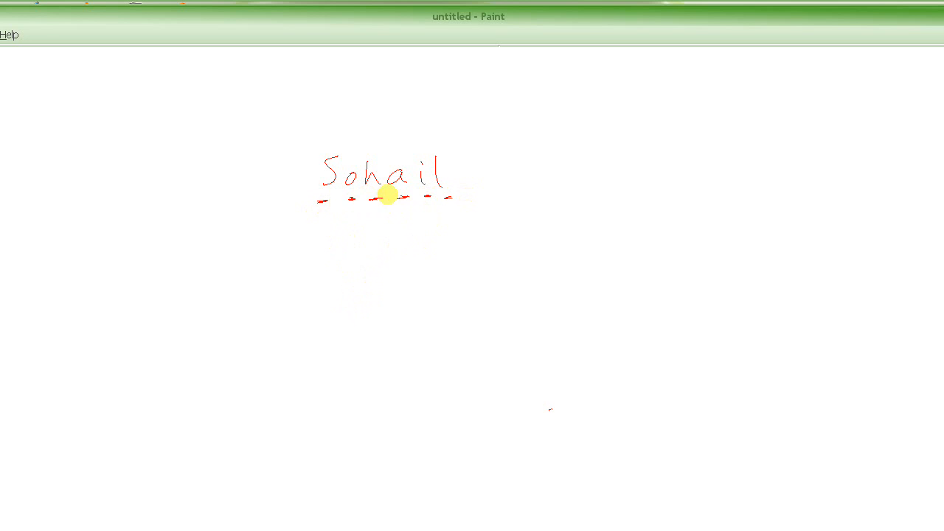
mouse_move(355, 259)
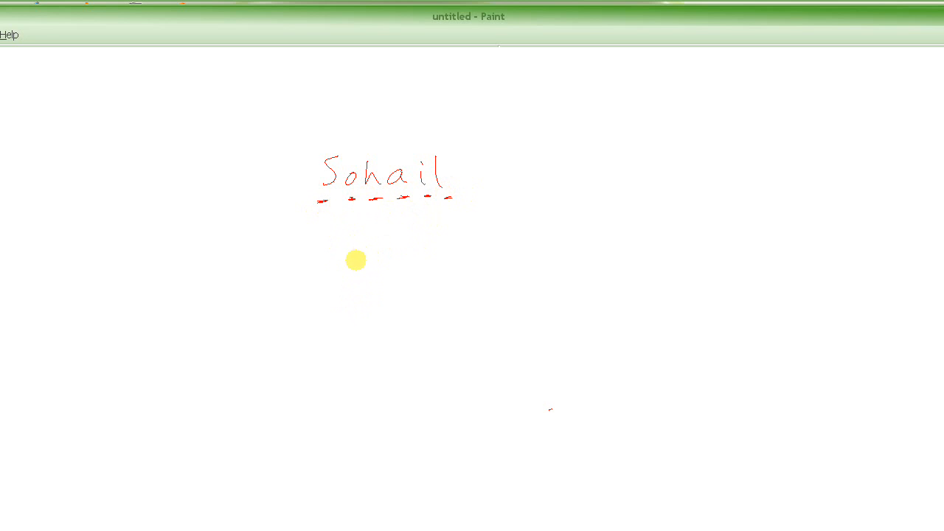
mouse_move(428, 259)
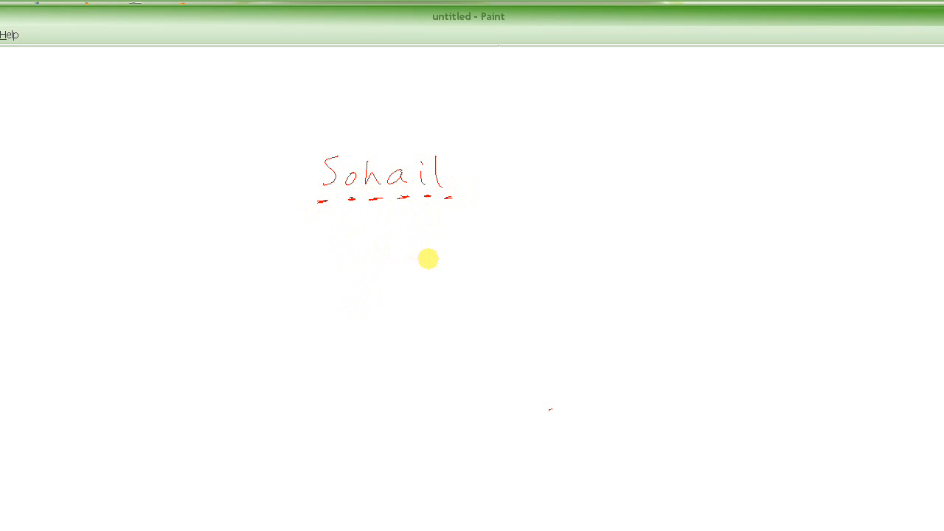
mouse_move(401, 268)
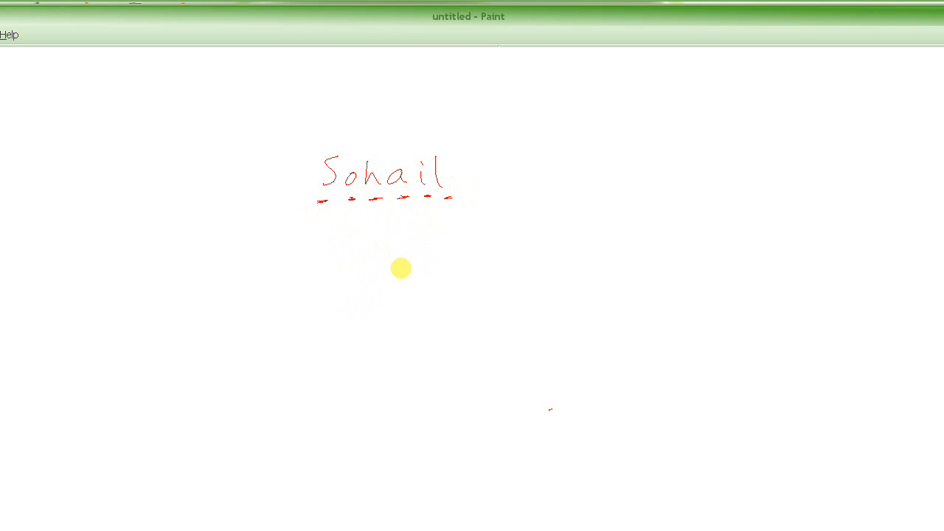
mouse_move(395, 283)
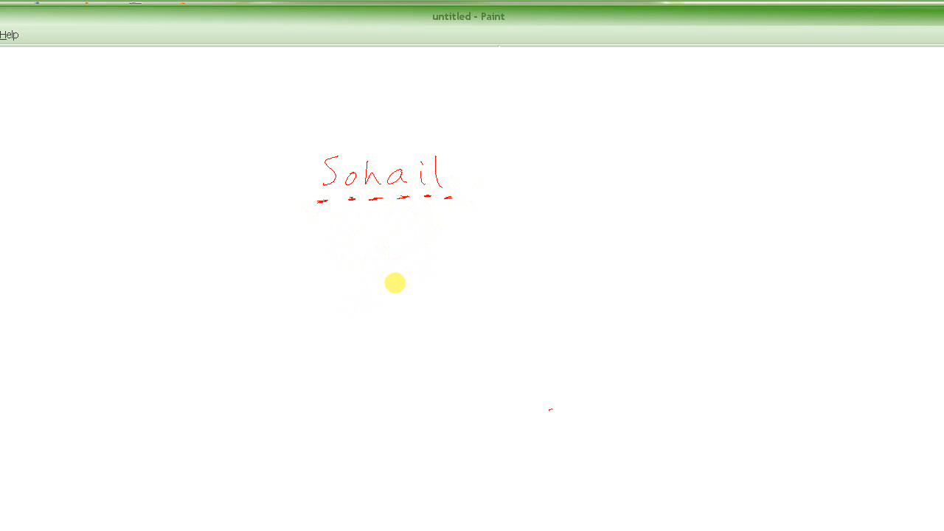
mouse_move(389, 280)
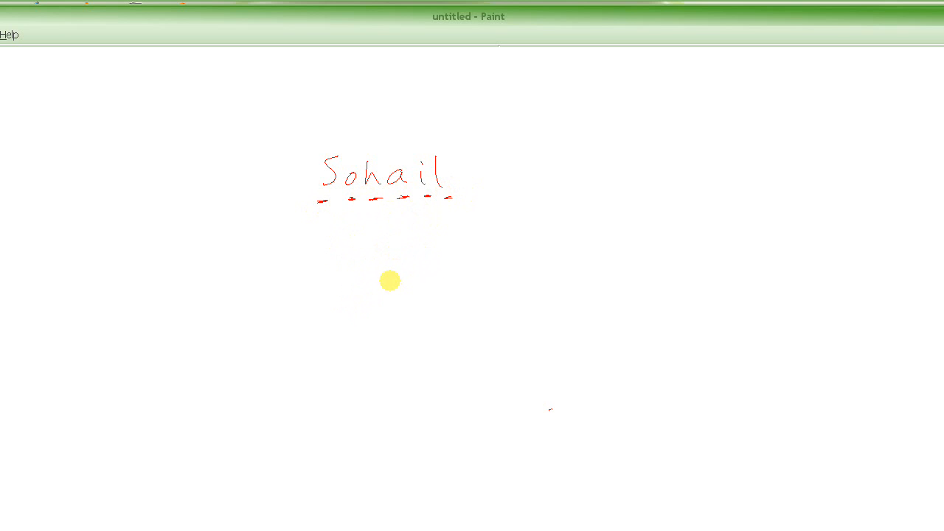
mouse_move(398, 291)
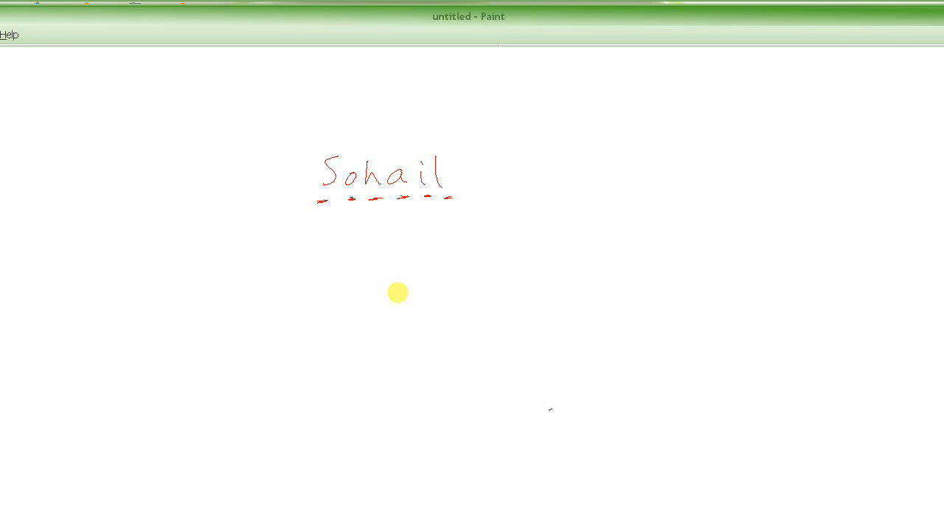
mouse_move(421, 273)
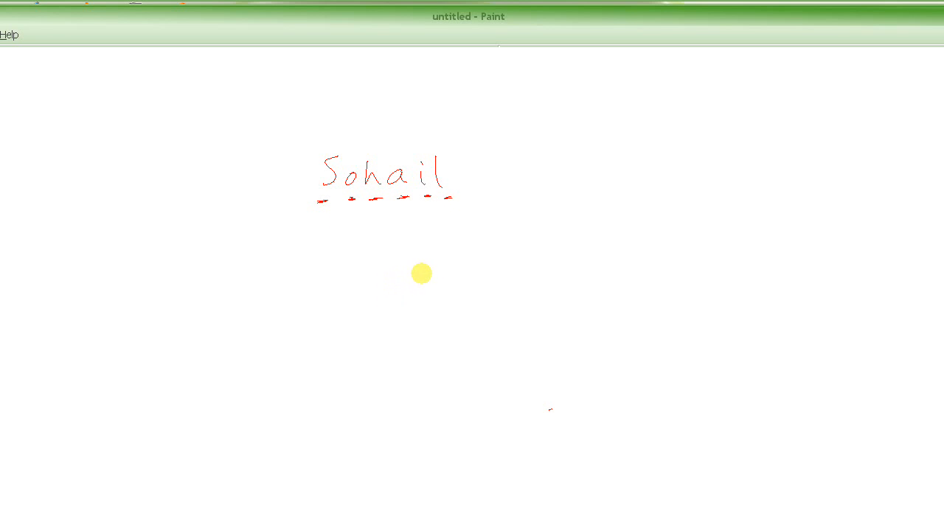
mouse_move(400, 279)
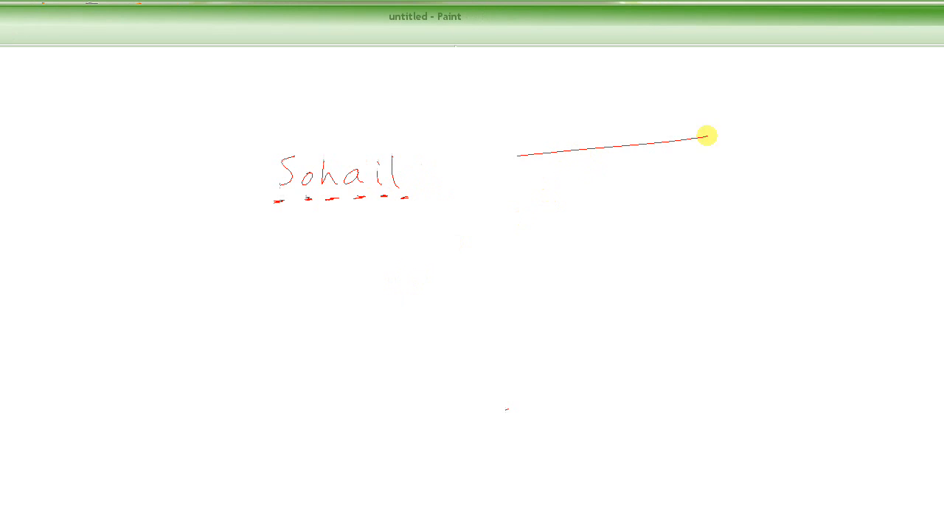
Step: Draw a red row of dotted array cells right of Sohail and label it age[10]
drag(706, 135, 678, 143)
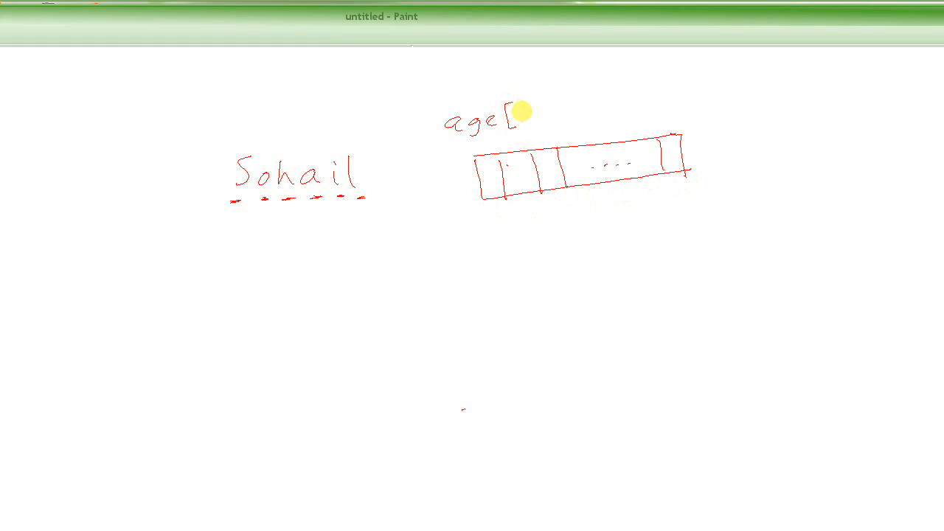
drag(514, 110, 563, 121)
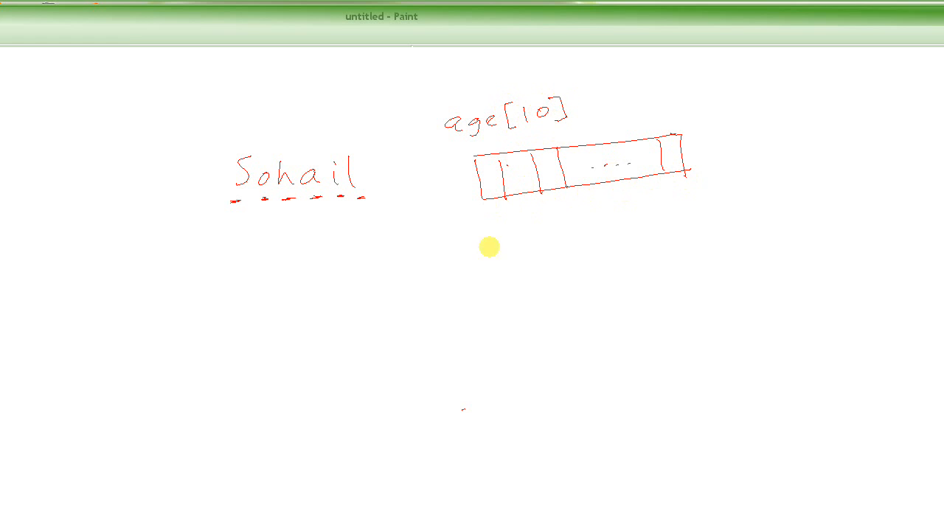
mouse_move(524, 286)
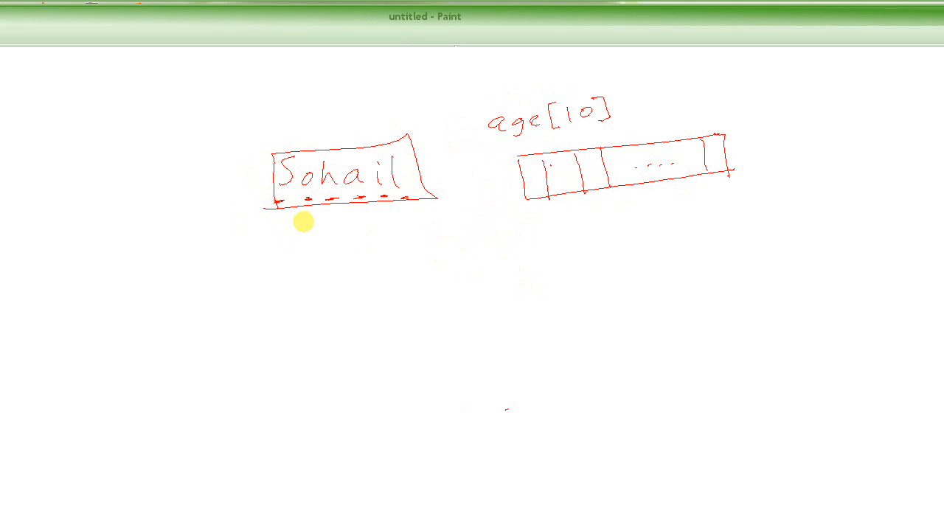
mouse_move(298, 227)
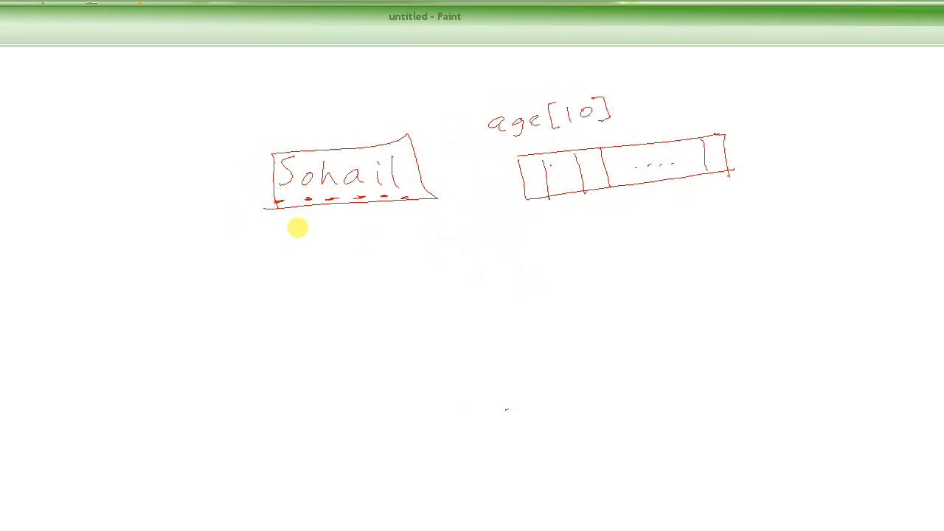
mouse_move(537, 162)
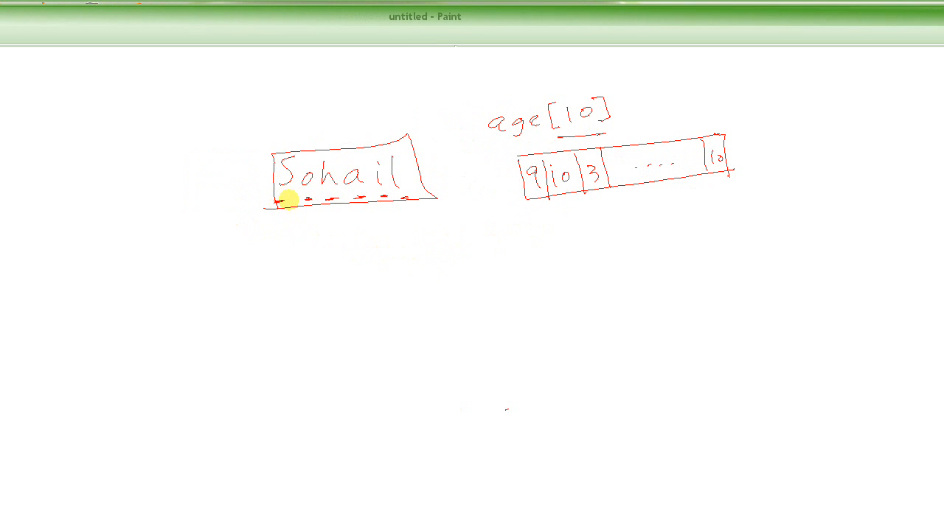
mouse_move(339, 280)
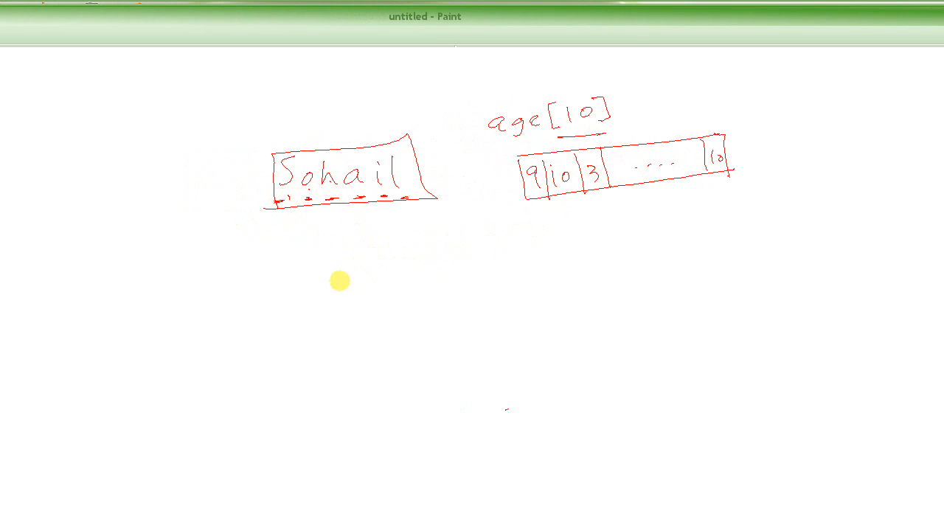
mouse_move(304, 273)
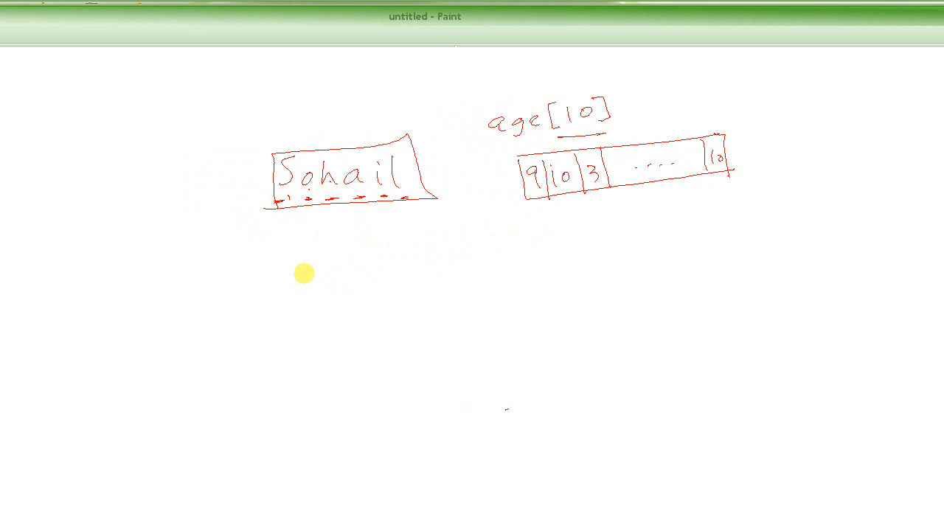
Step: Handwrite the red declaration char name[ ]; beneath the boxed Sohail
drag(297, 283, 354, 283)
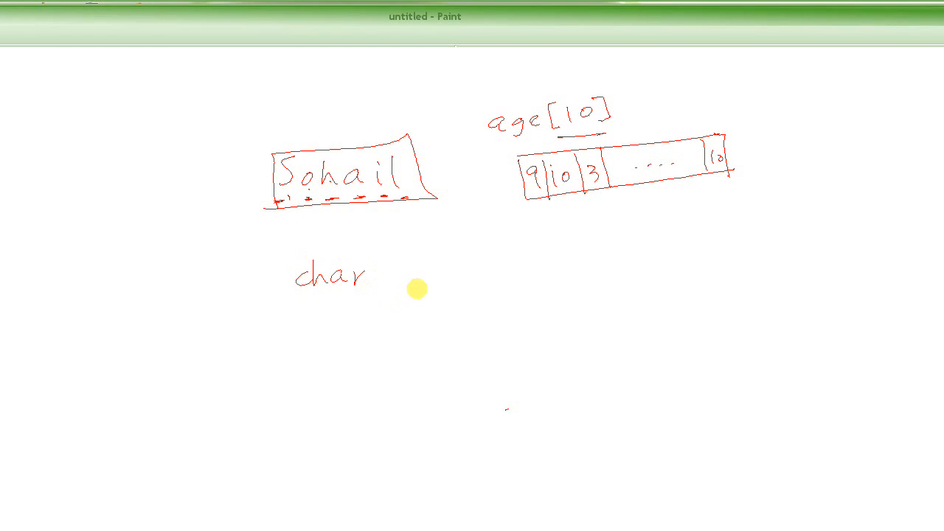
mouse_move(393, 273)
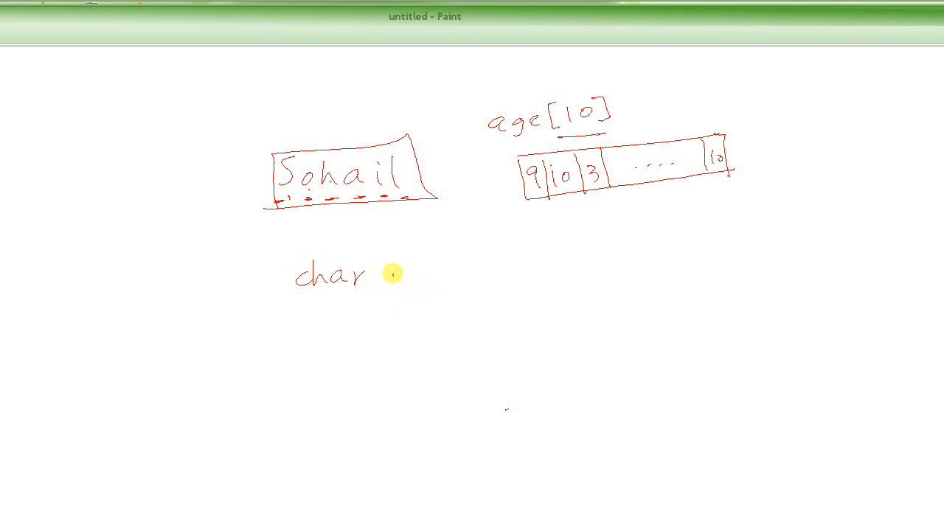
drag(384, 277, 475, 280)
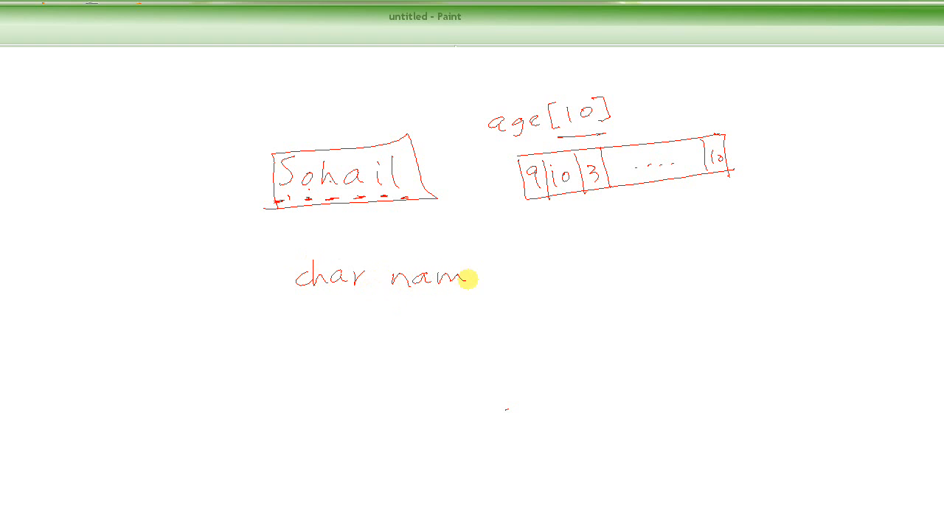
drag(466, 279, 487, 278)
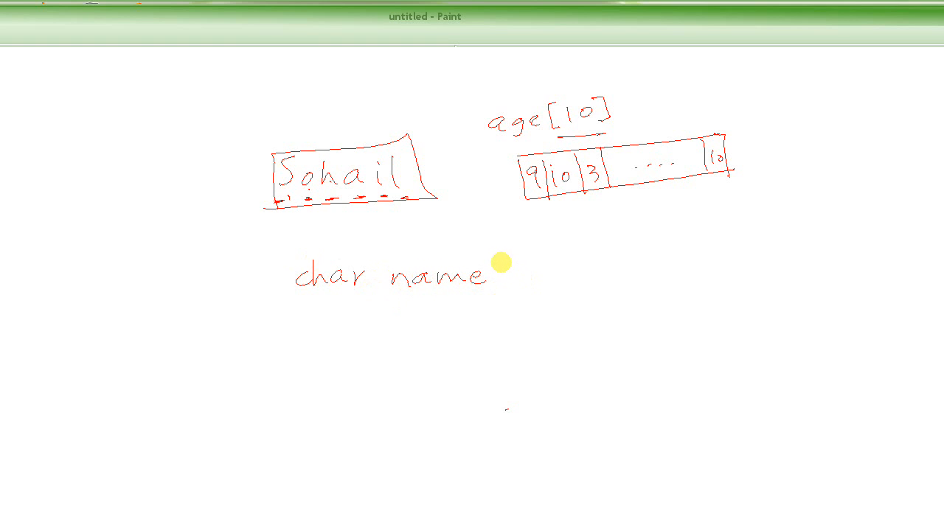
mouse_move(502, 273)
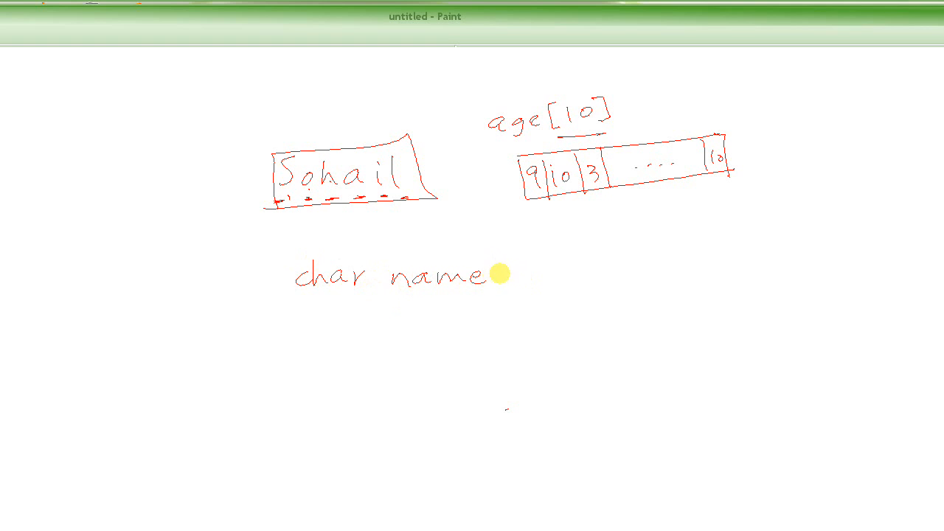
mouse_move(501, 258)
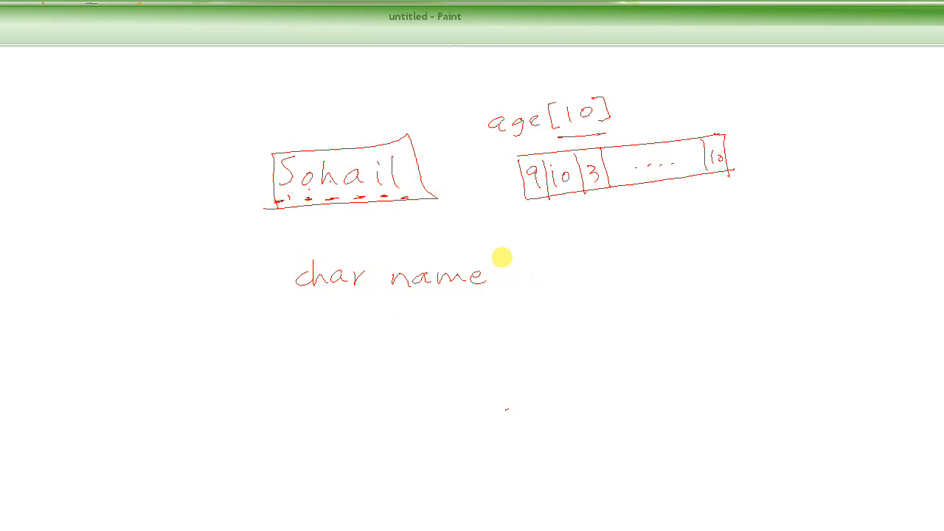
drag(500, 263, 504, 288)
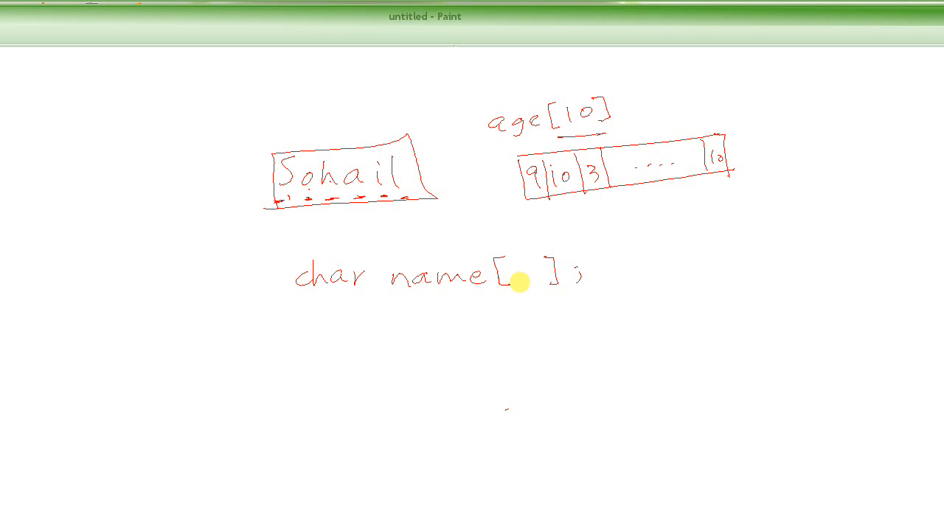
mouse_move(348, 235)
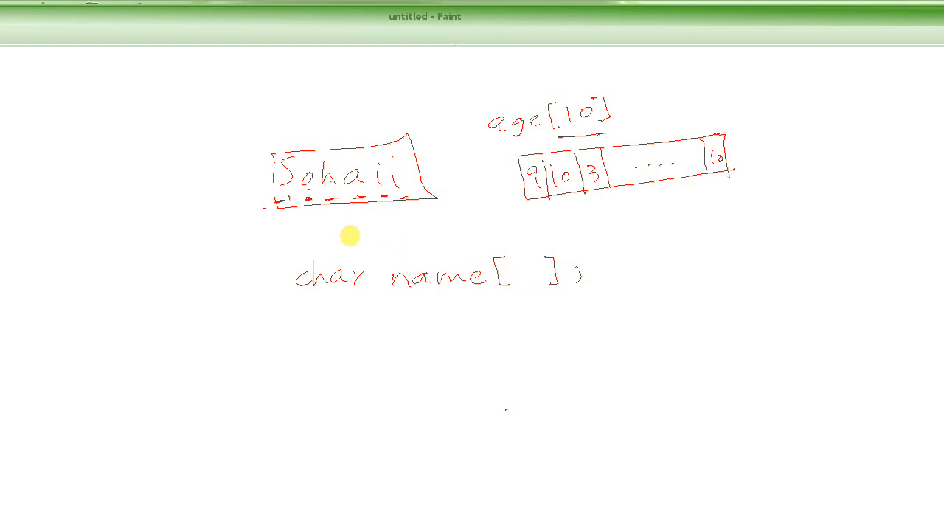
mouse_move(280, 198)
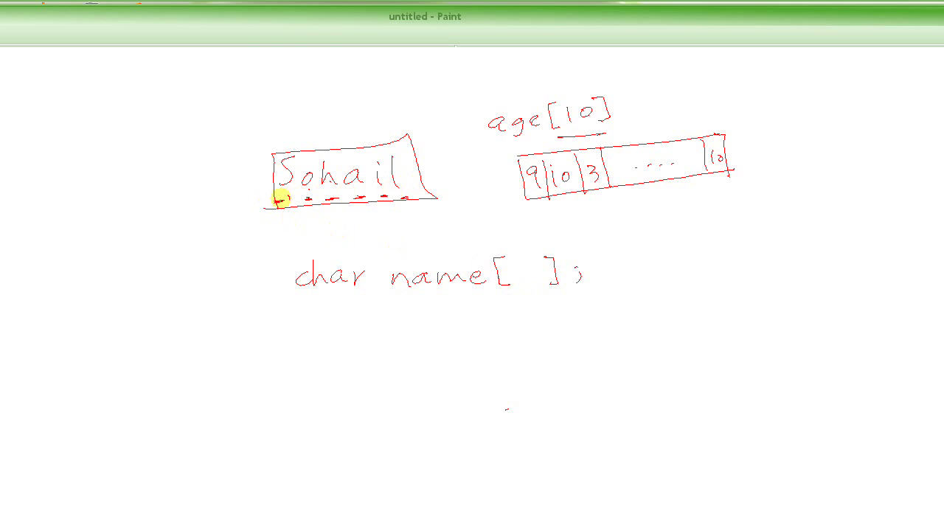
mouse_move(516, 286)
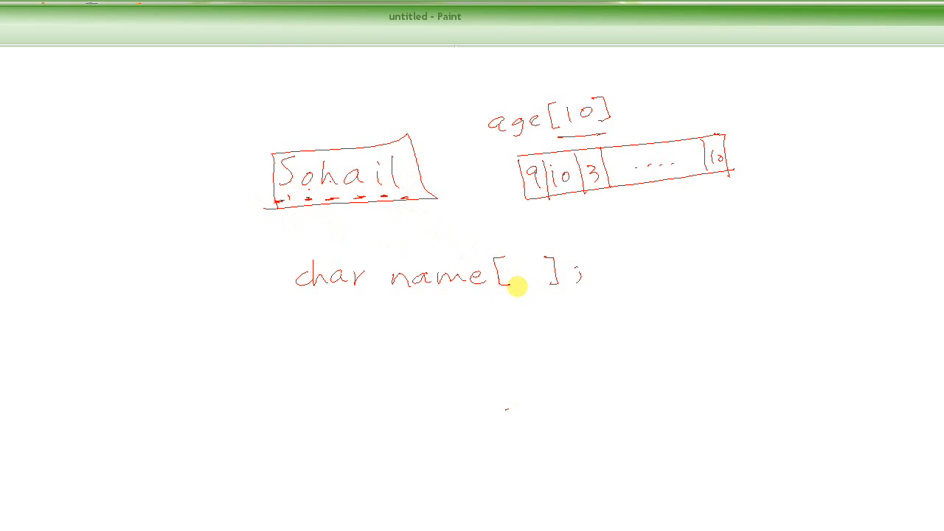
mouse_move(517, 270)
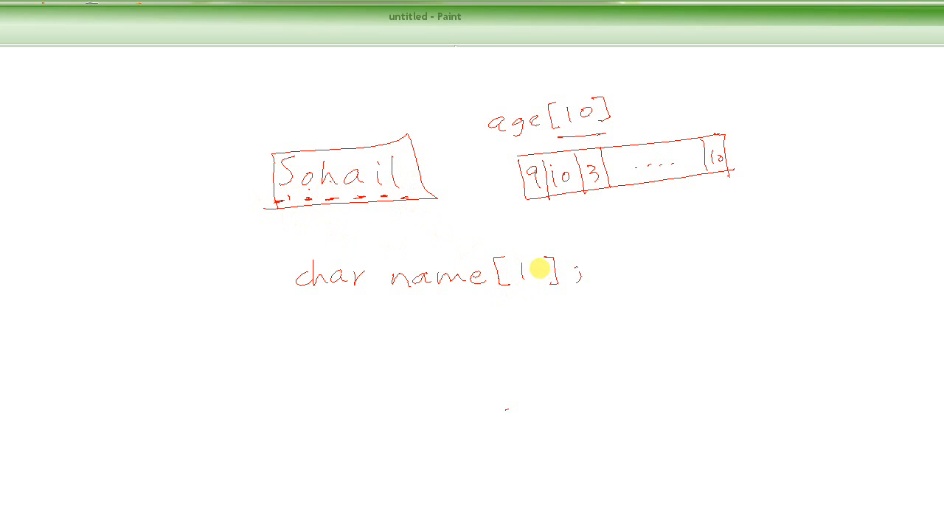
mouse_move(478, 382)
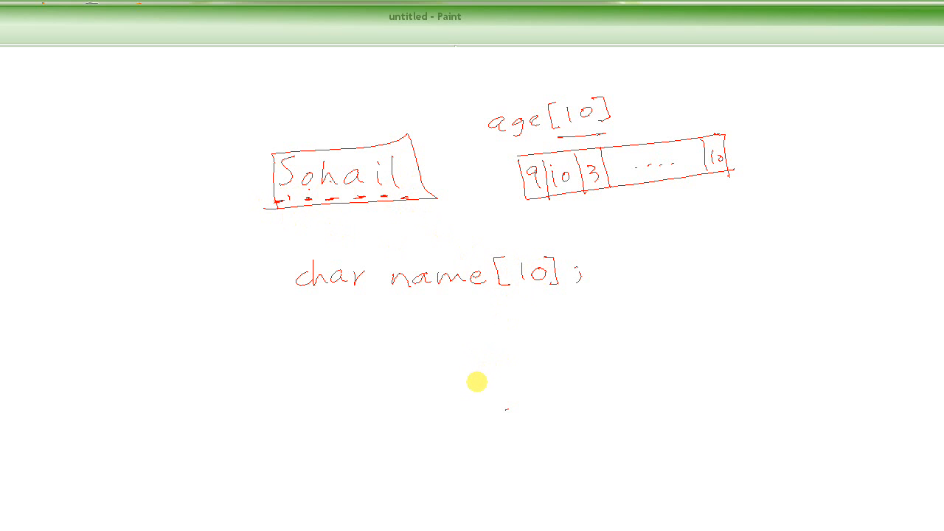
mouse_move(578, 313)
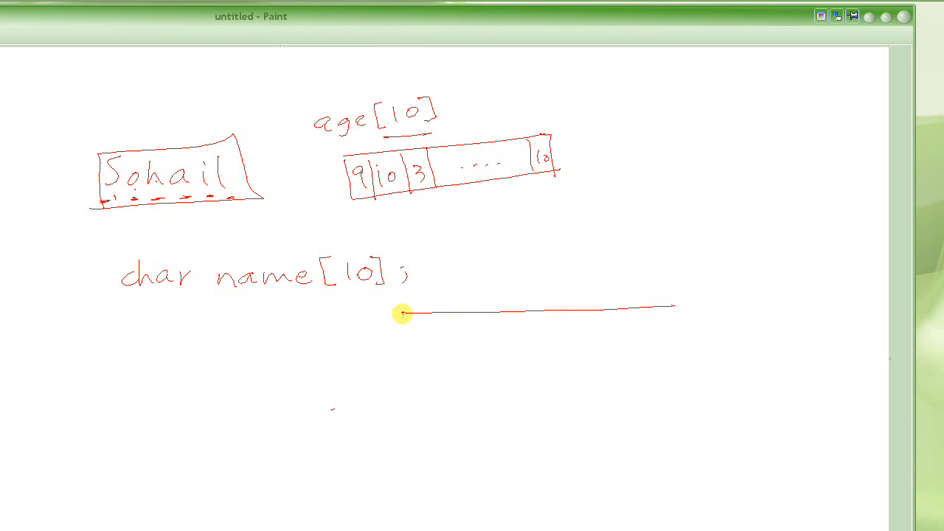
Step: Draw a long rectangle labelled name under the declaration, with an arrow and underline marking name
drag(404, 325, 693, 333)
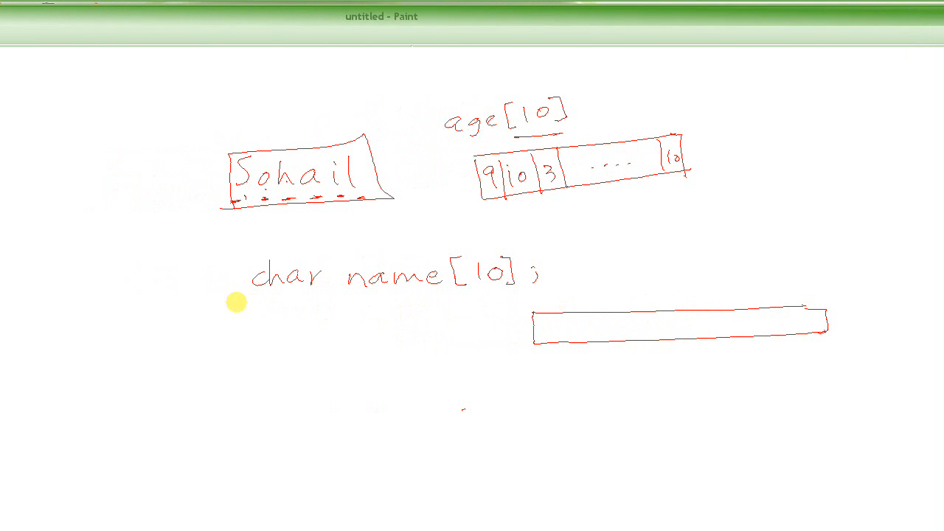
drag(248, 289, 292, 289)
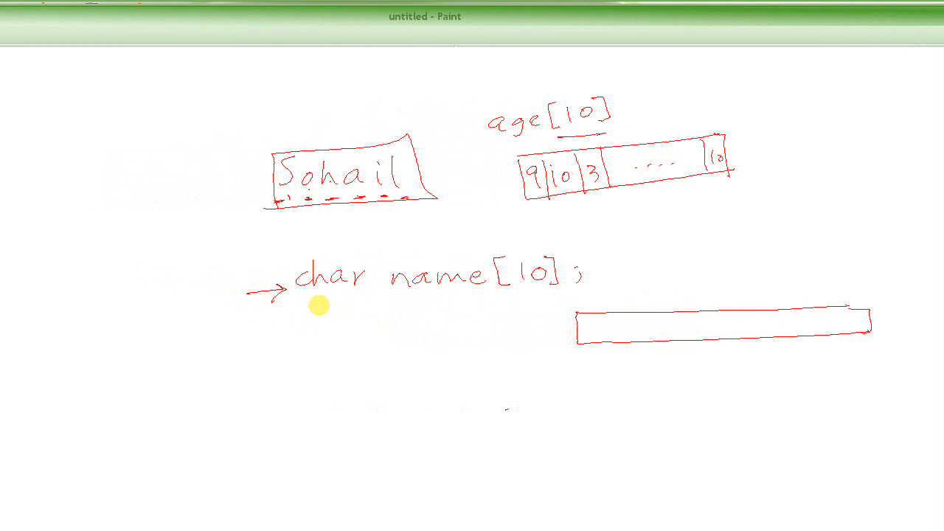
drag(390, 295, 496, 286)
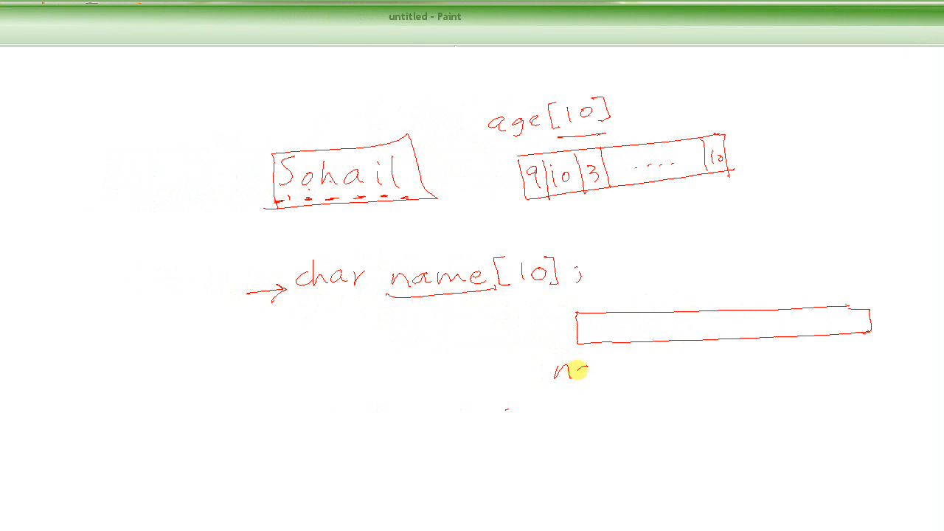
drag(553, 369, 634, 371)
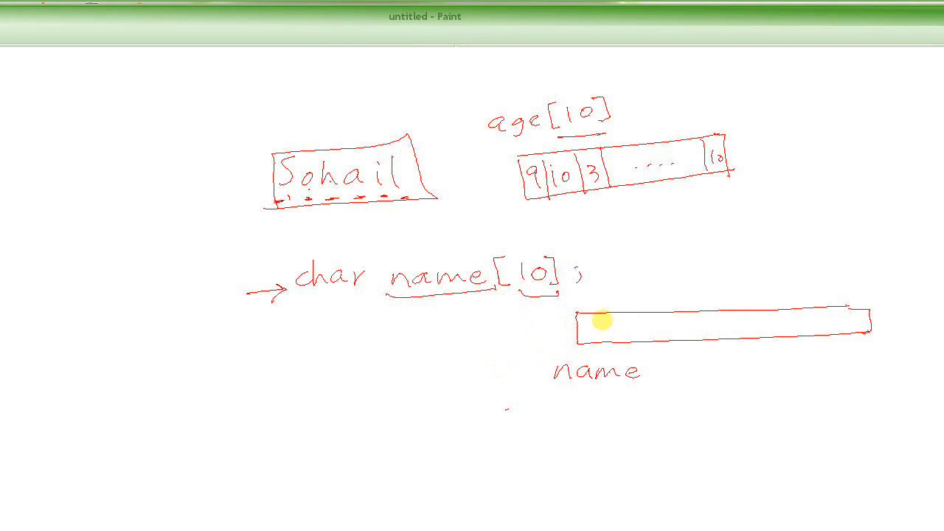
mouse_move(603, 318)
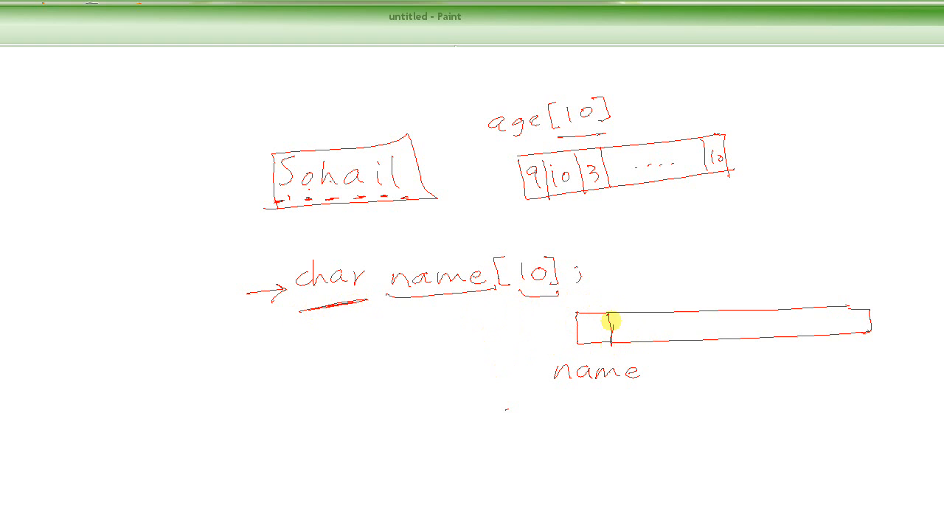
mouse_move(613, 349)
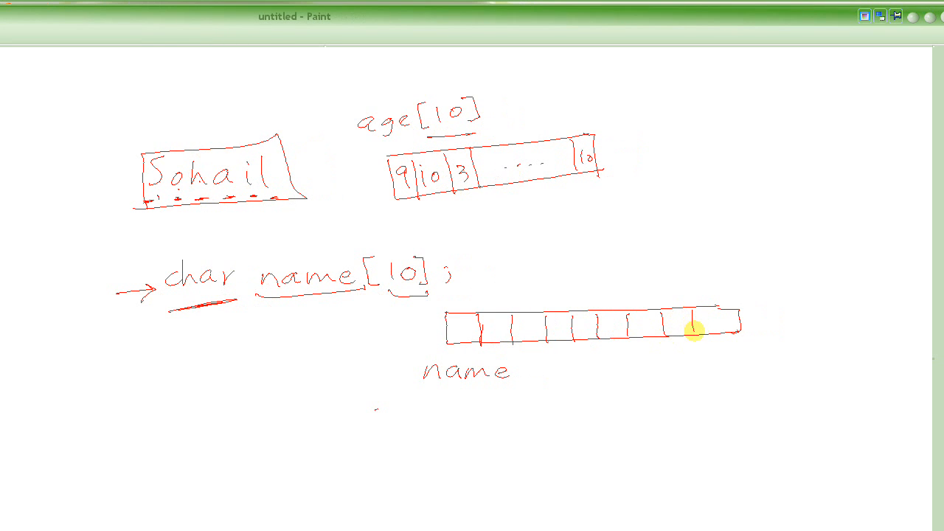
scroll(down, 3)
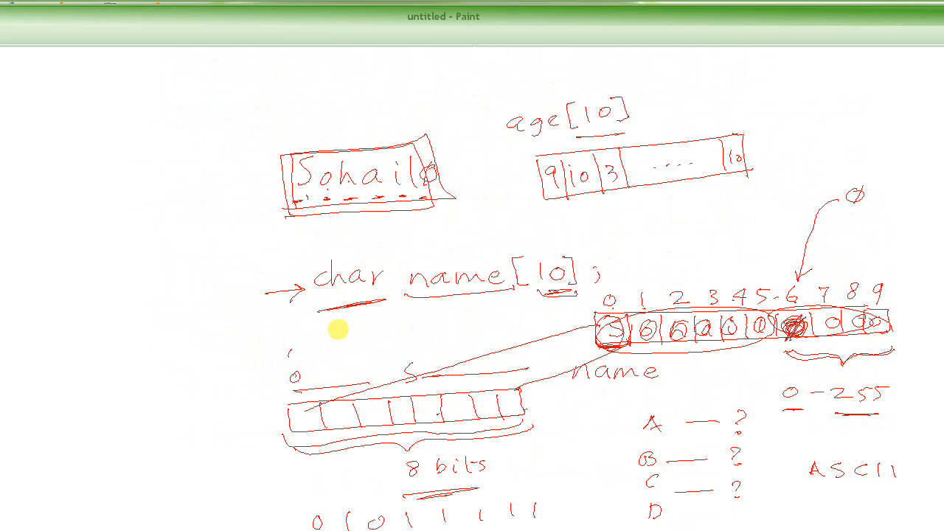
mouse_move(501, 303)
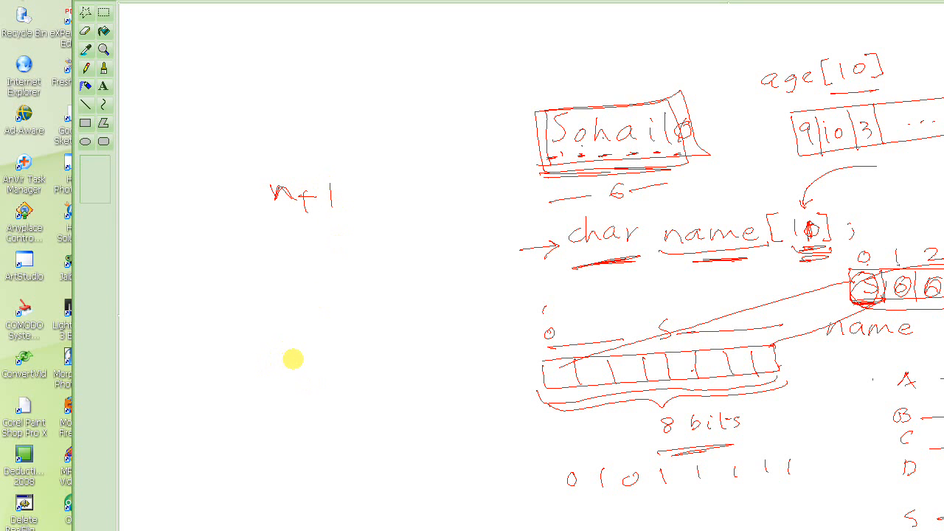
mouse_move(587, 273)
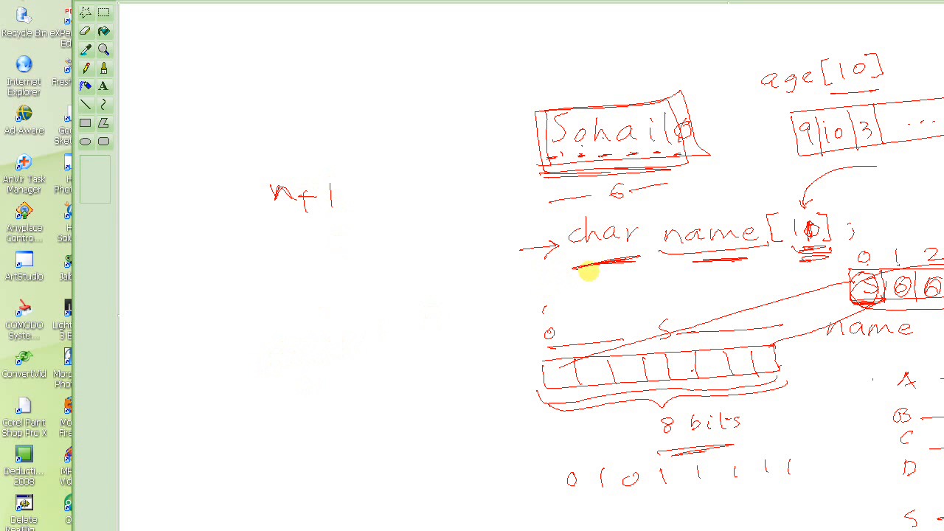